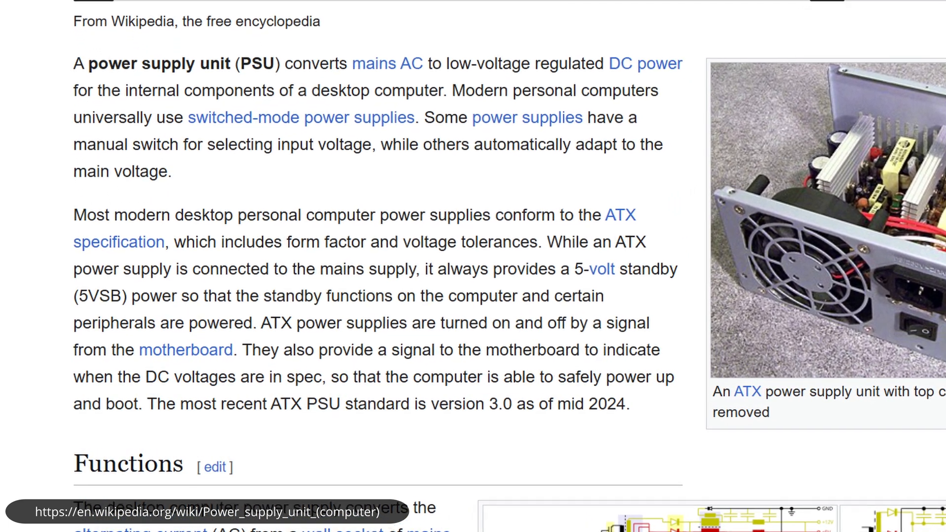
pyautogui.scroll(-3)
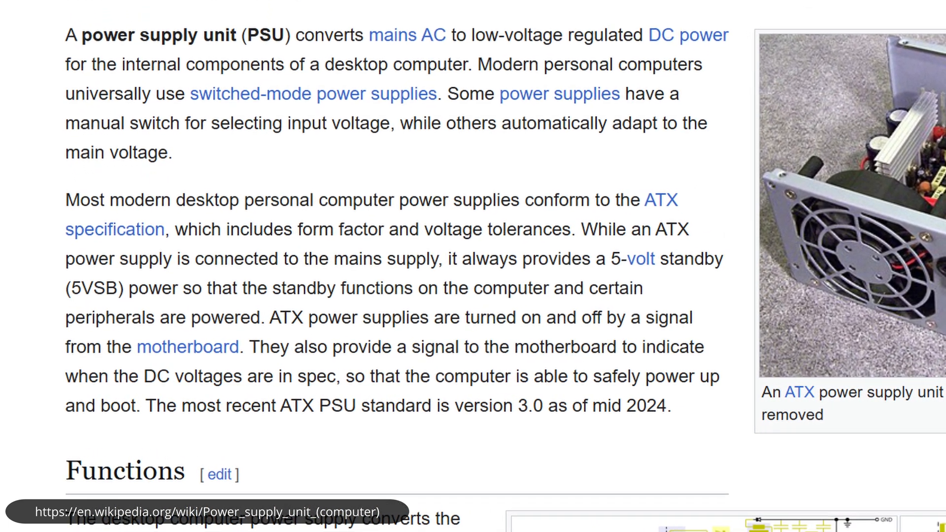
pyautogui.scroll(-3)
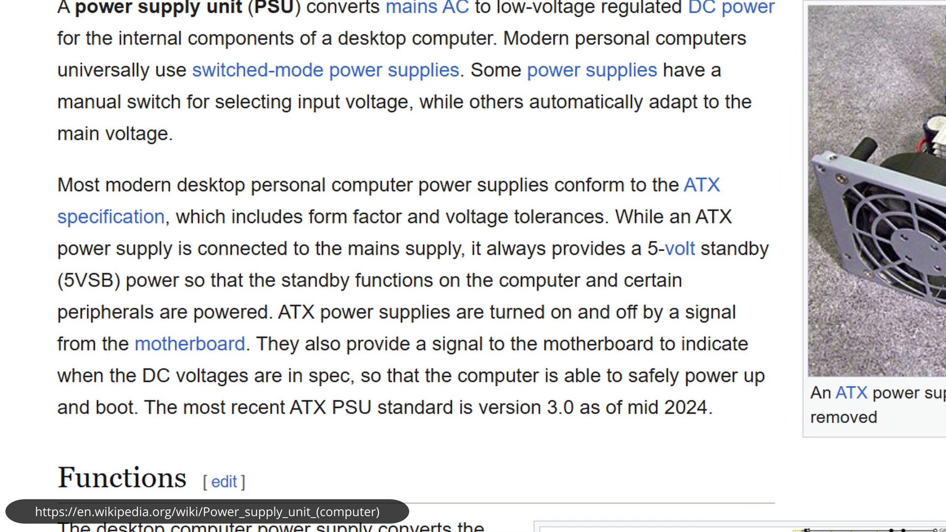
pyautogui.scroll(-3)
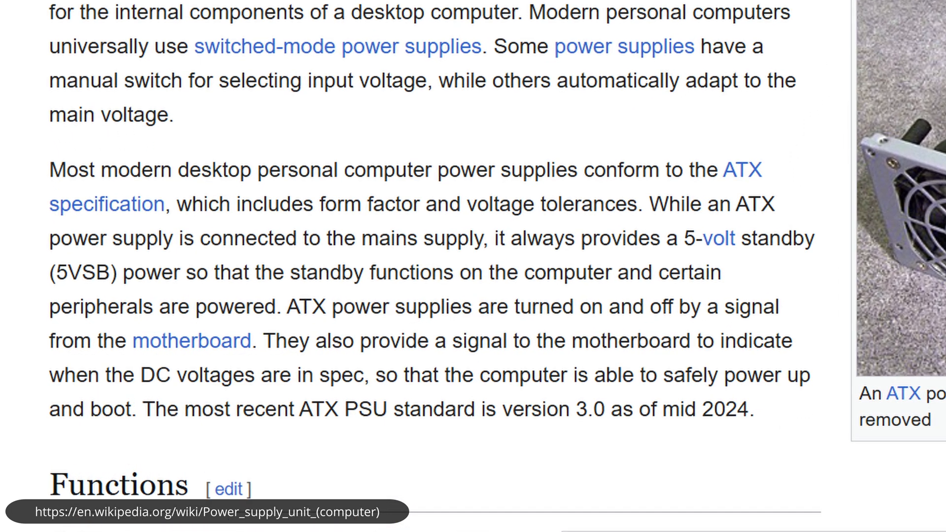
pyautogui.scroll(-3)
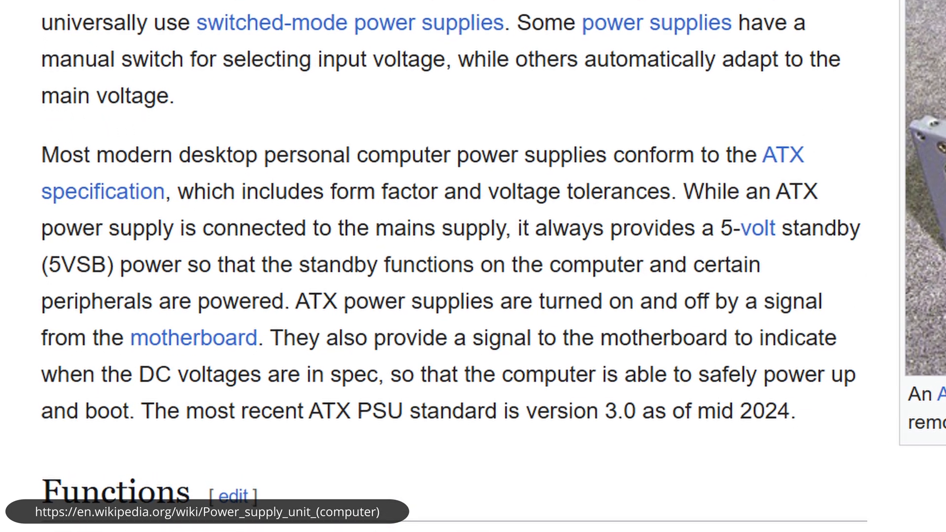
pyautogui.scroll(-3)
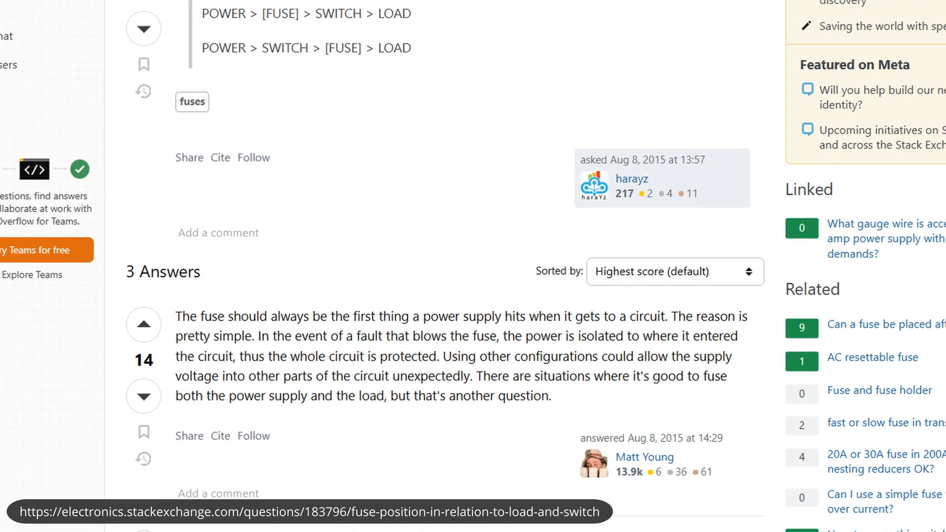
pyautogui.scroll(-3)
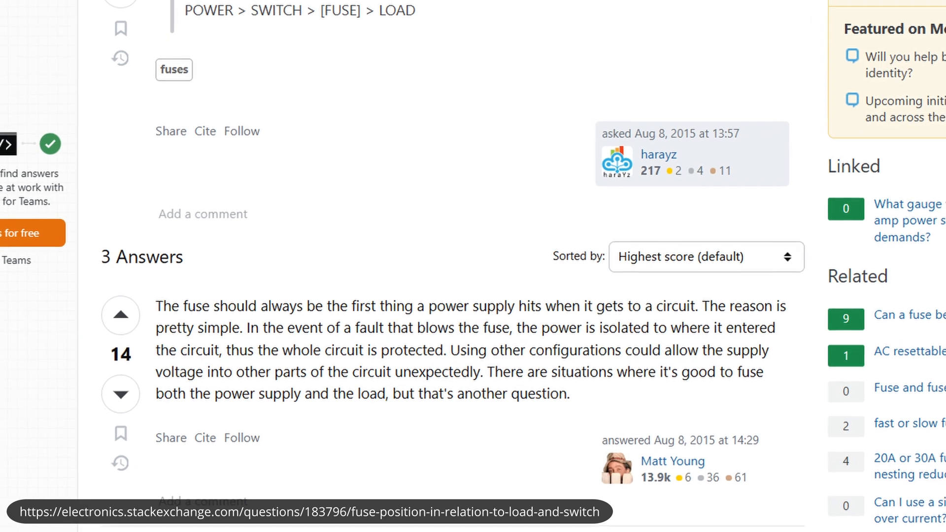